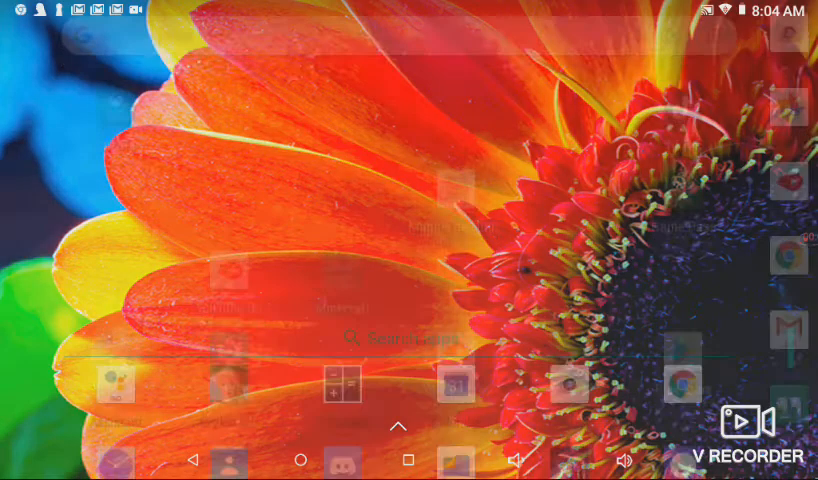
Step: Bring up the launcher's full app list, from Assistant and Avakin Life through Play Store
click(396, 426)
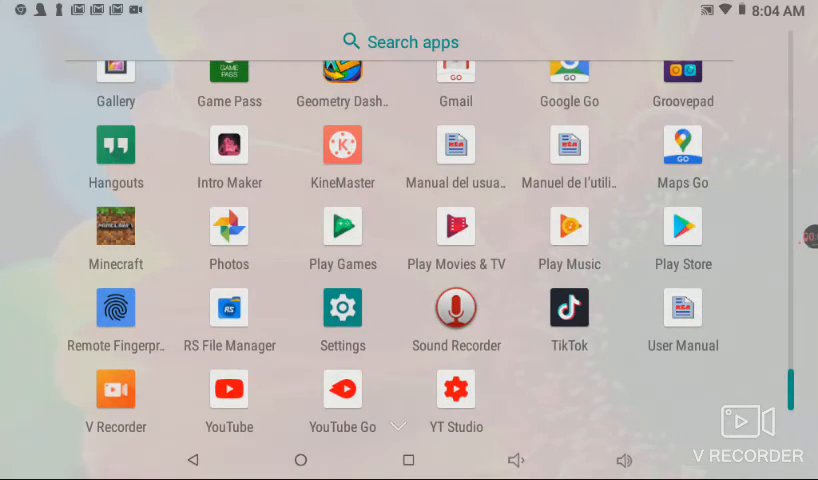
scroll(up, 3)
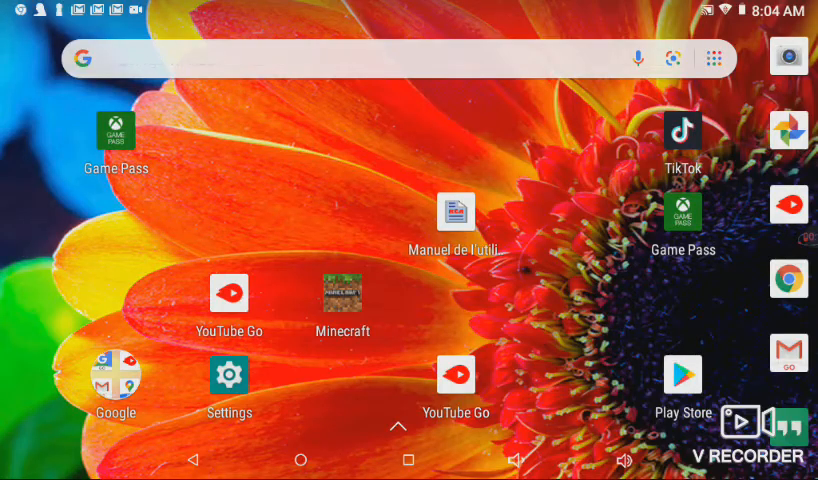
click(716, 56)
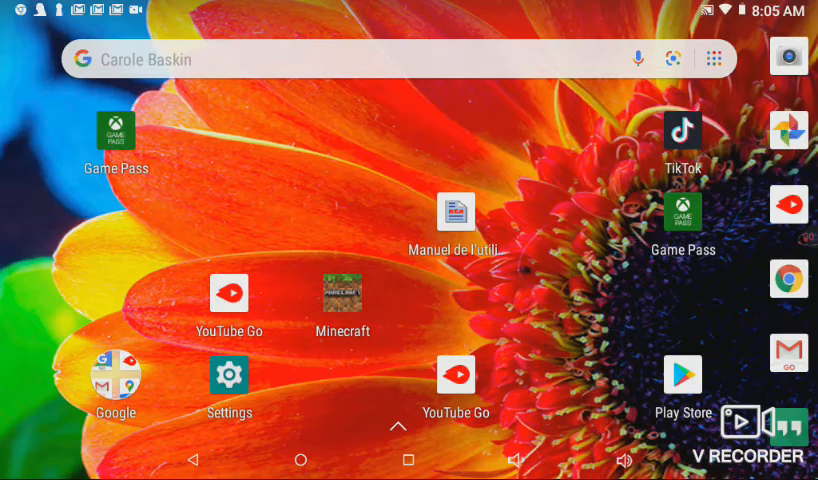
click(396, 428)
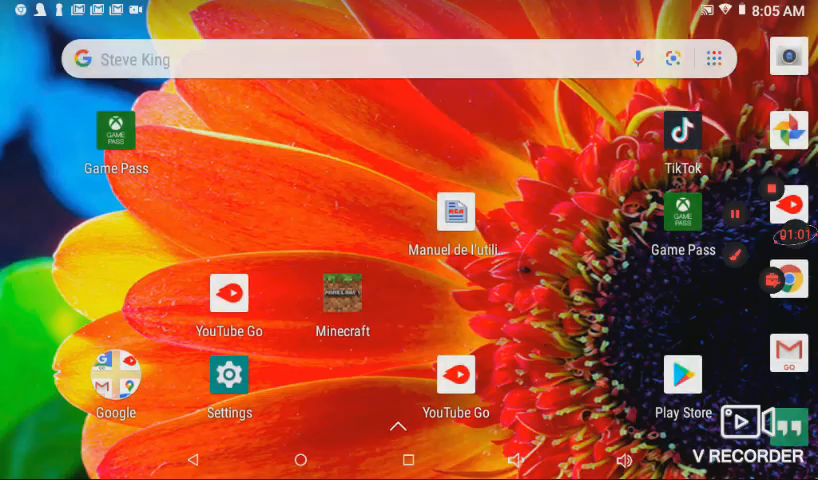
click(396, 428)
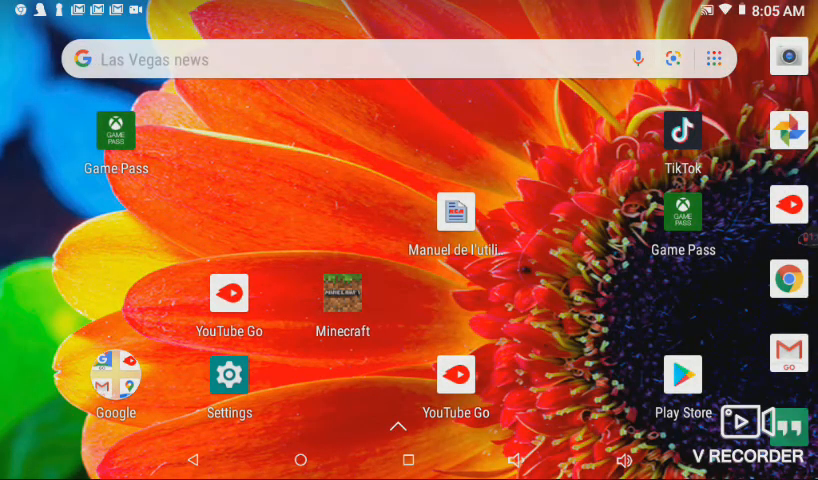
click(396, 426)
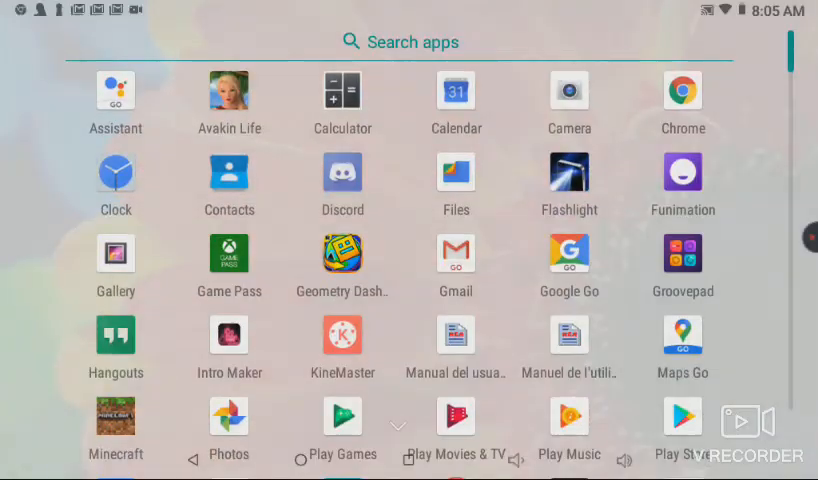
Step: Launch YouTube from the app list so the iinxs channel home page appears
scroll(down, 3)
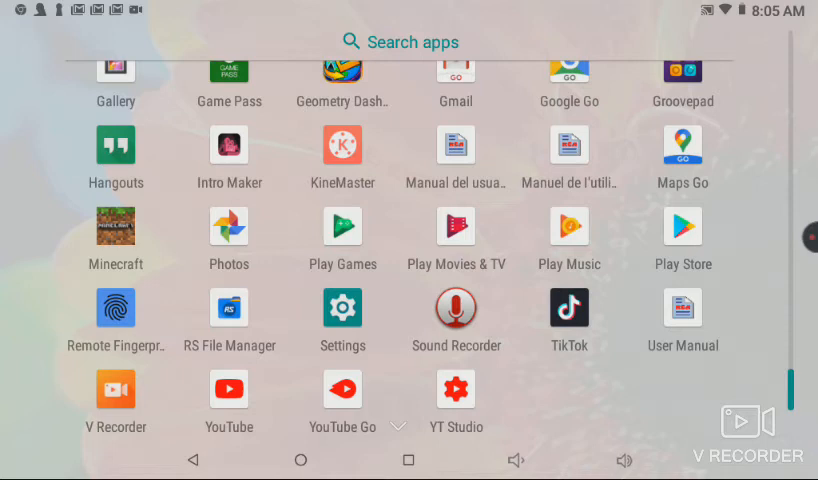
click(228, 388)
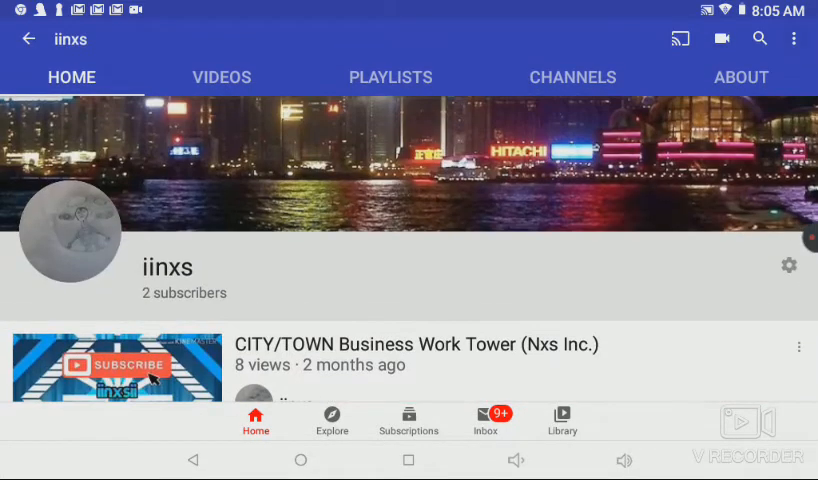
click(740, 76)
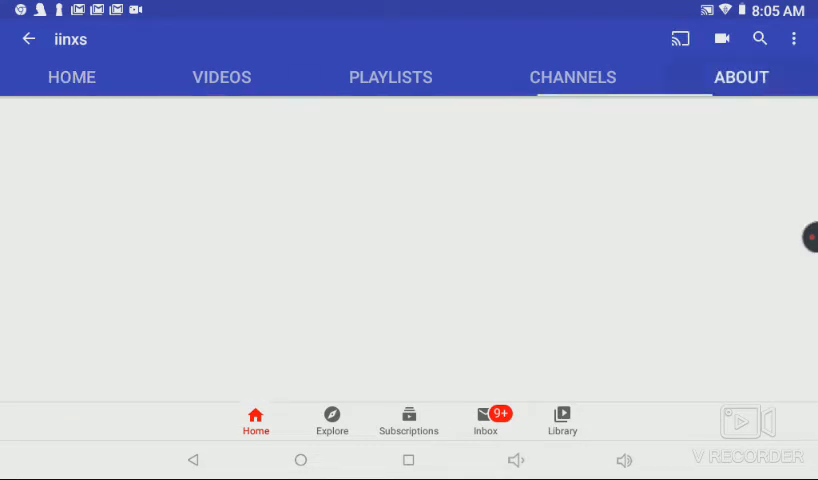
click(740, 76)
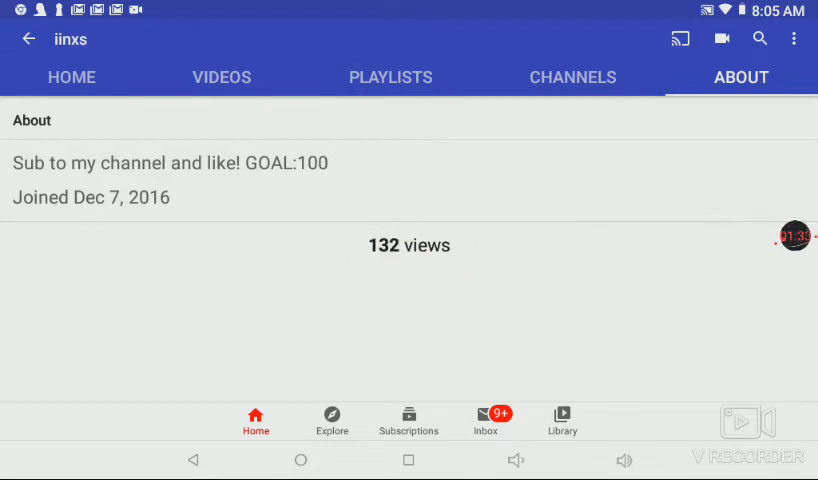
click(72, 76)
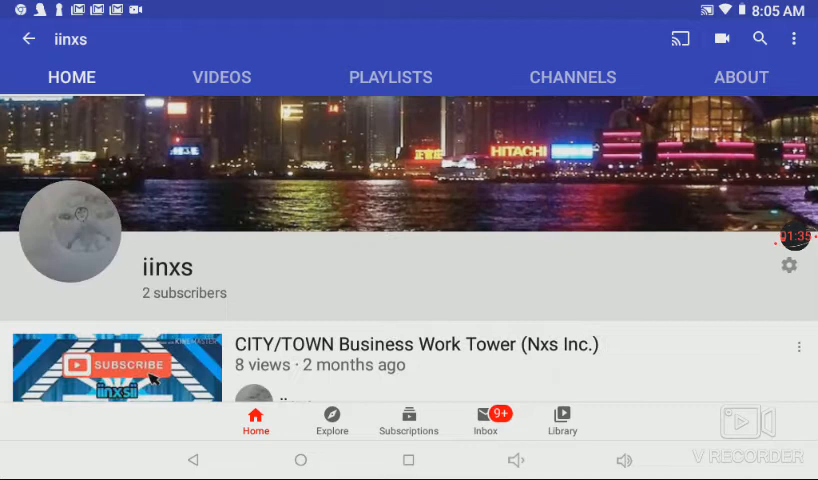
click(740, 76)
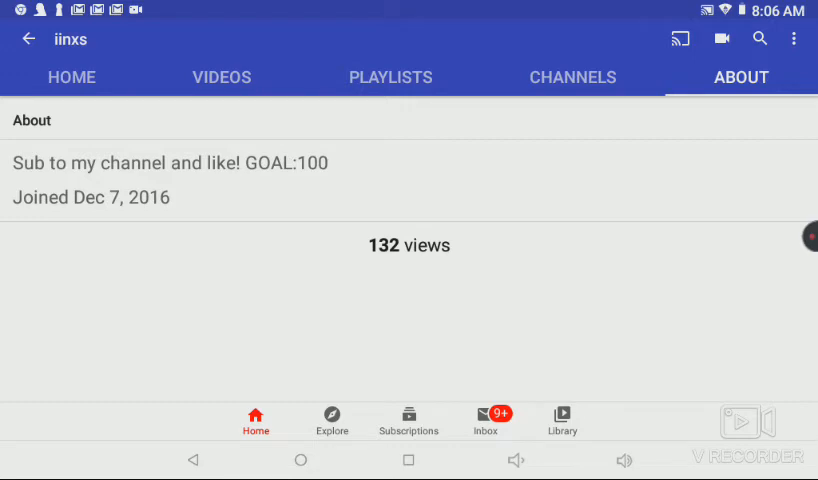
click(72, 76)
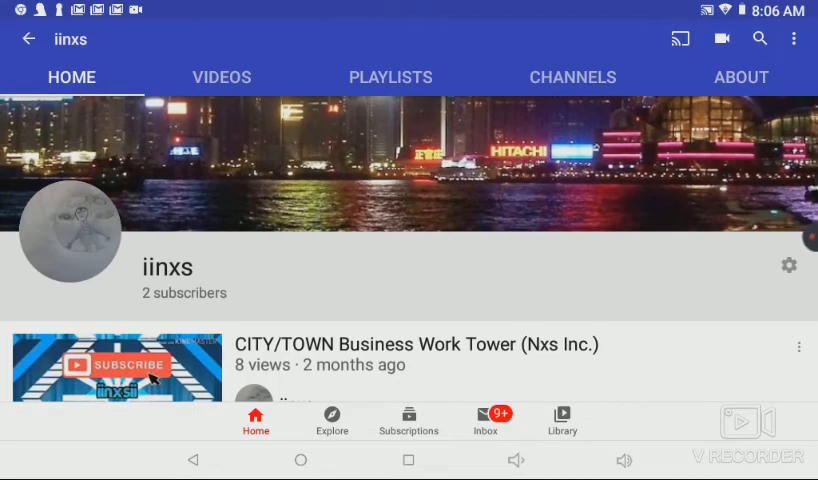
Step: Browse the iinxs channel's uploads, then show its About details: 132 views, joined Dec 7, 2016
scroll(down, 3)
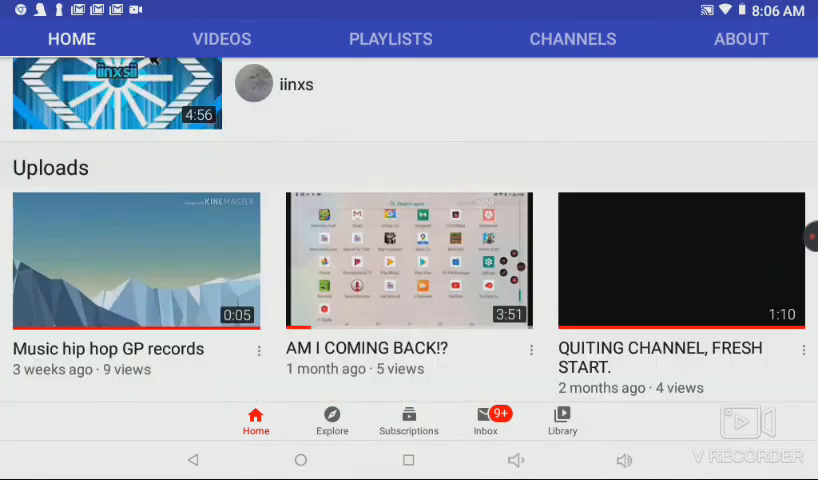
scroll(down, 3)
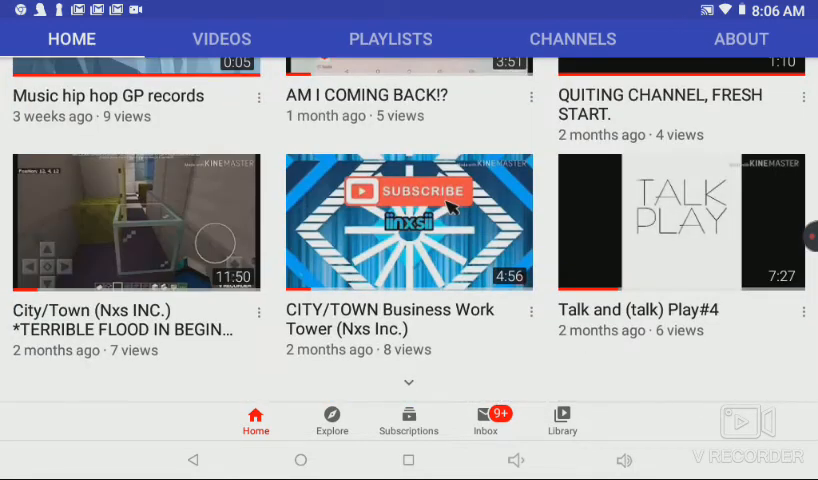
scroll(down, 3)
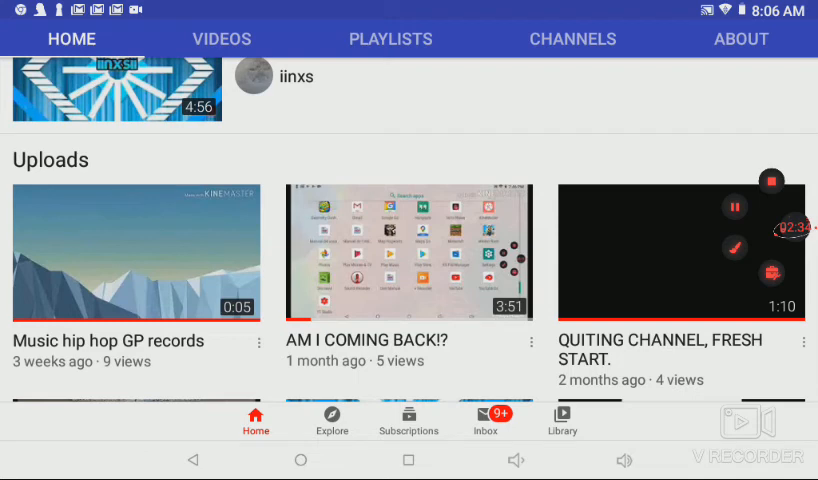
click(772, 180)
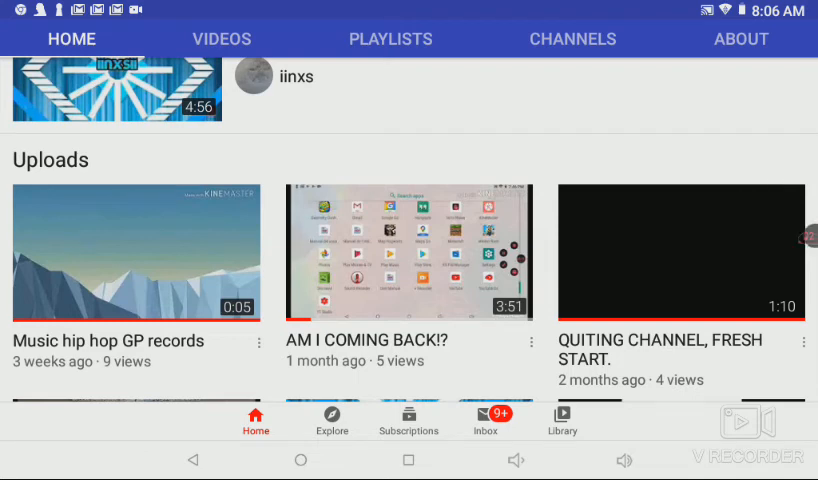
click(740, 40)
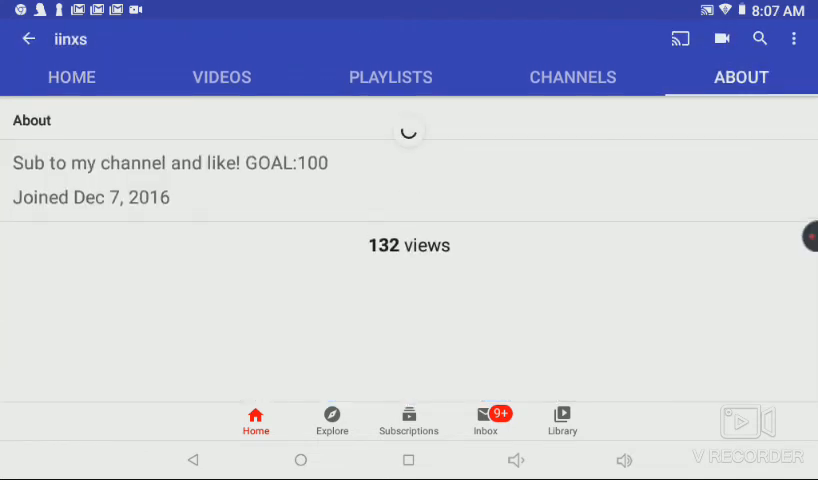